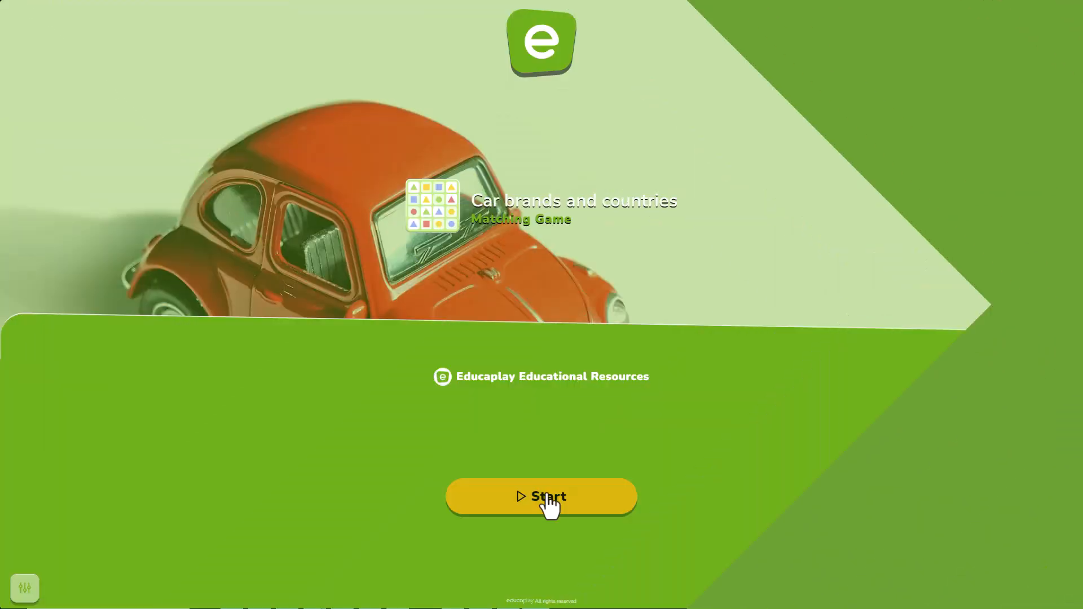
- Start the car brands demo game and match the German logos, such as BMW
left_click(540, 496)
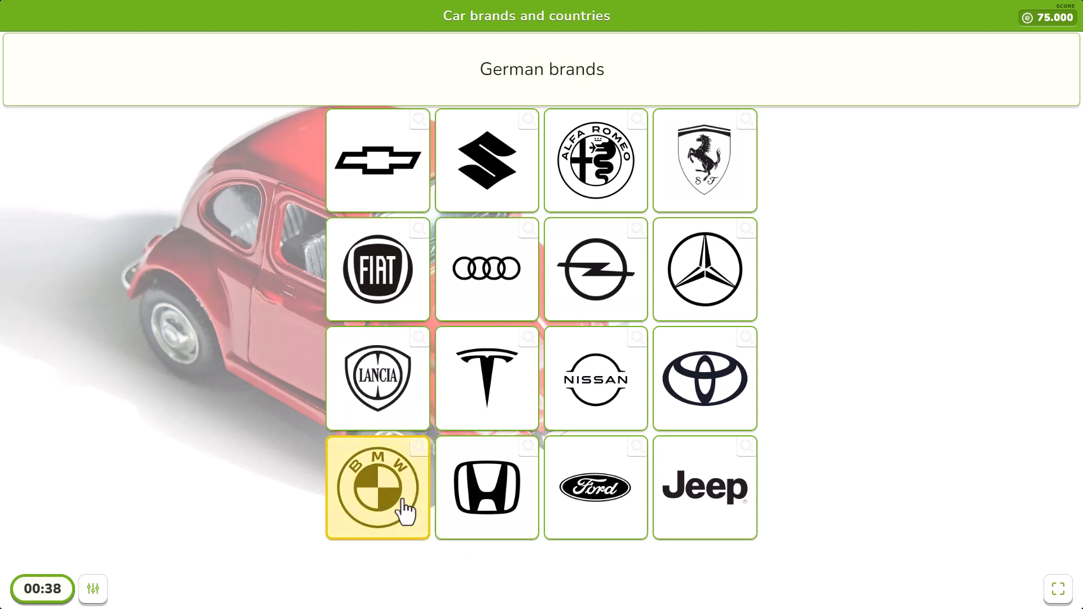
left_click(704, 269)
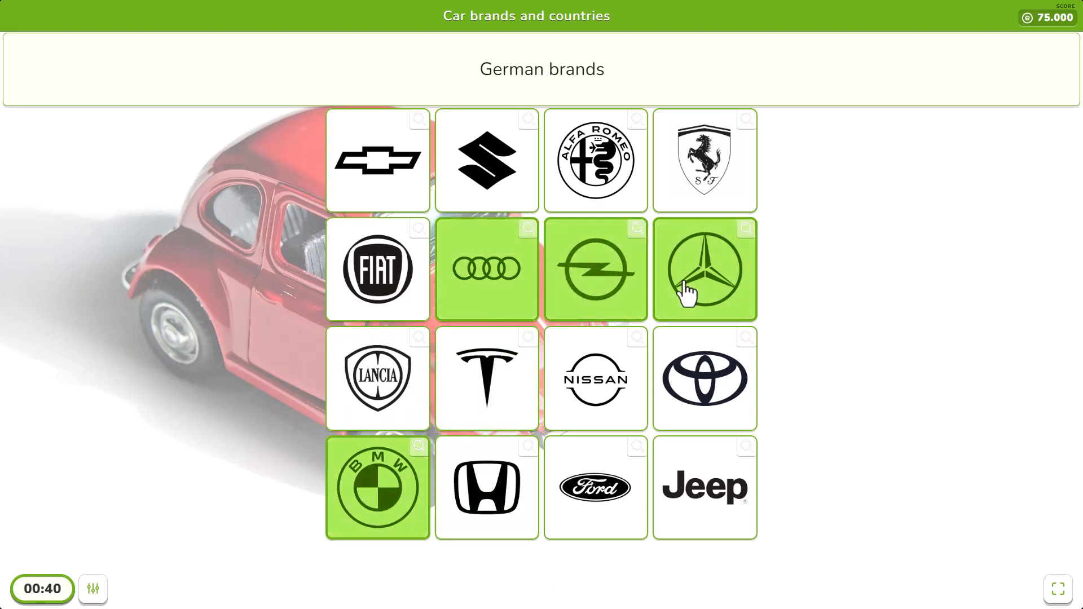
left_click(704, 268)
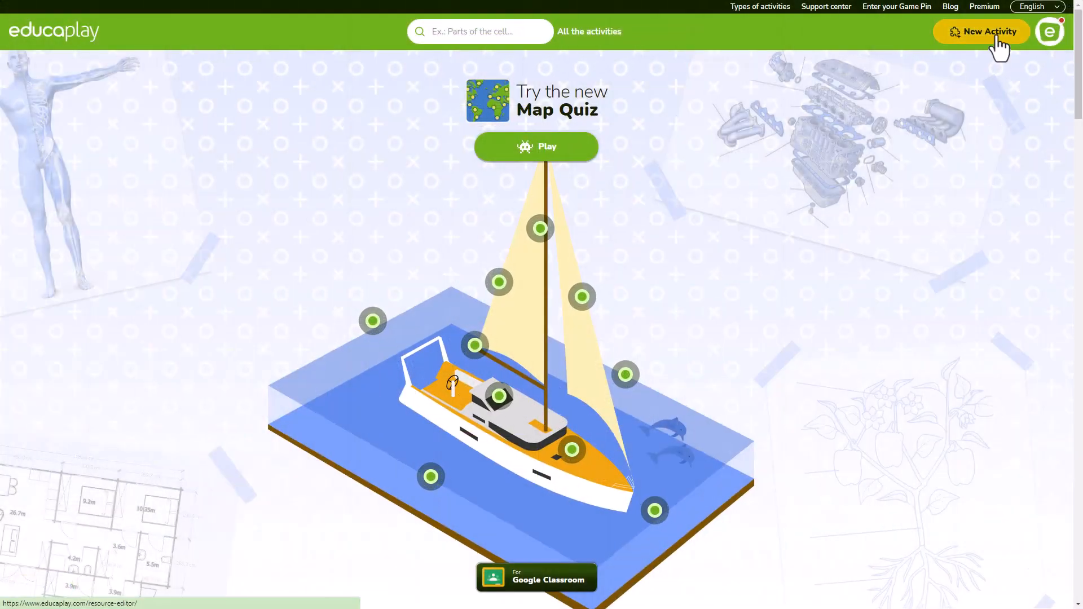
- Begin a new activity and pick the Matching Game type
left_click(980, 31)
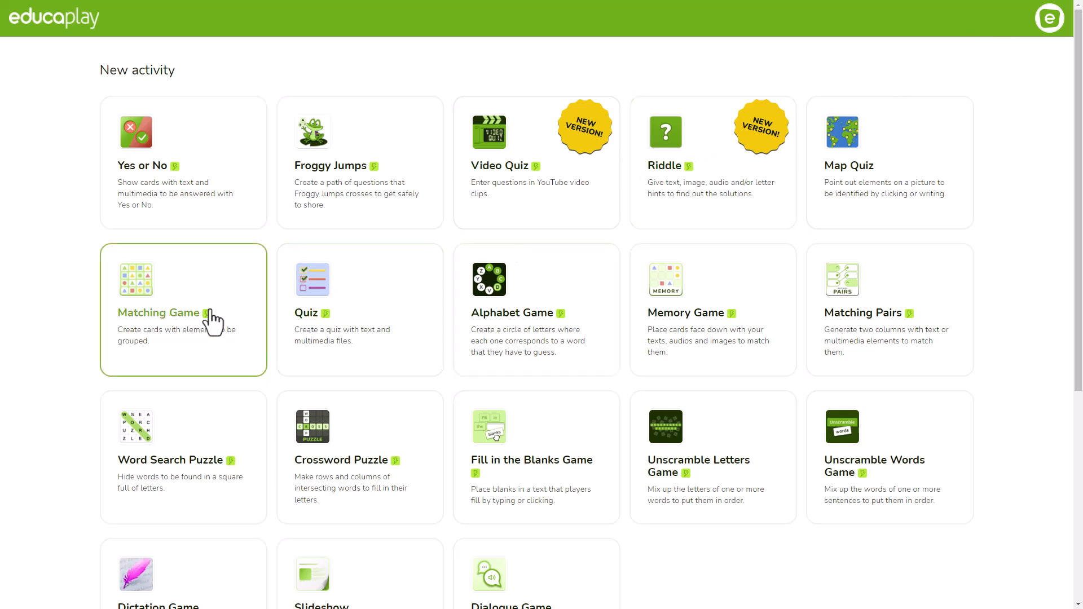
left_click(183, 310)
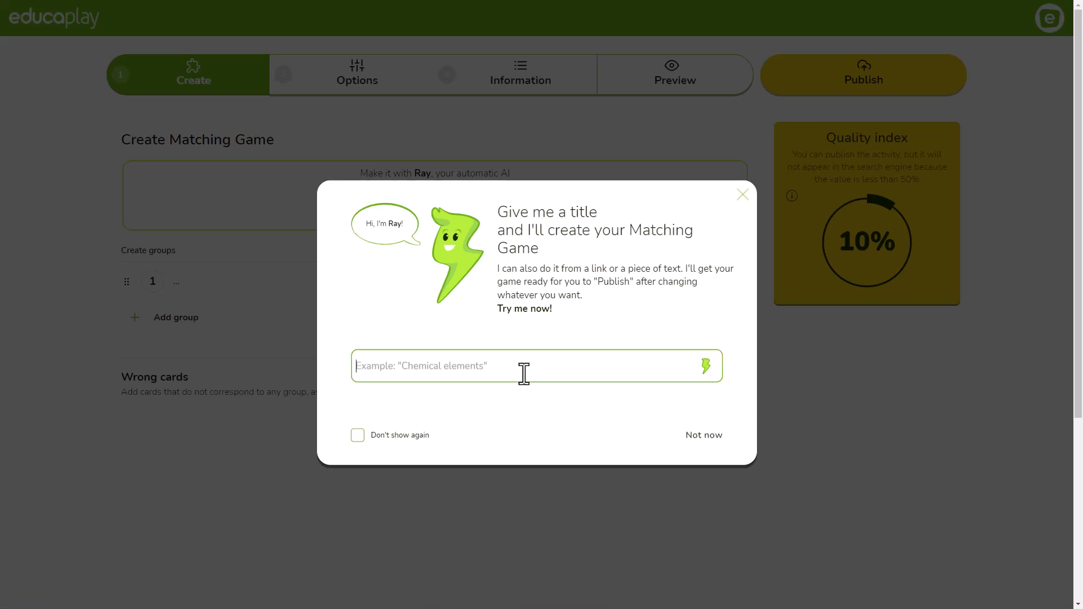
- Generate a game with the Ray AI prompt 'Group legendary rock bands with their members'
type("Group legendary rock bands with their members")
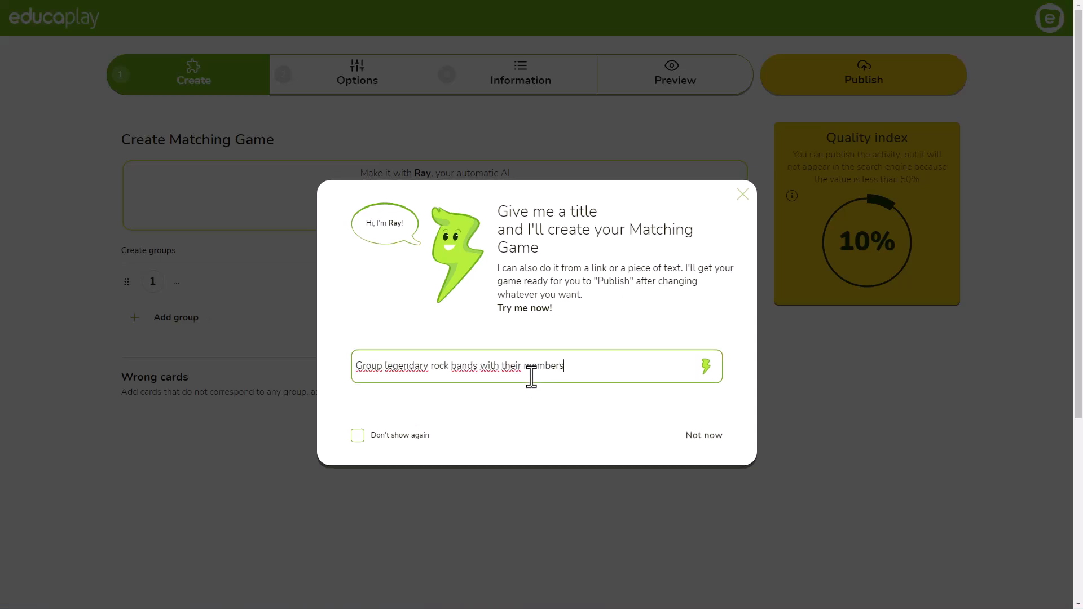
left_click(705, 366)
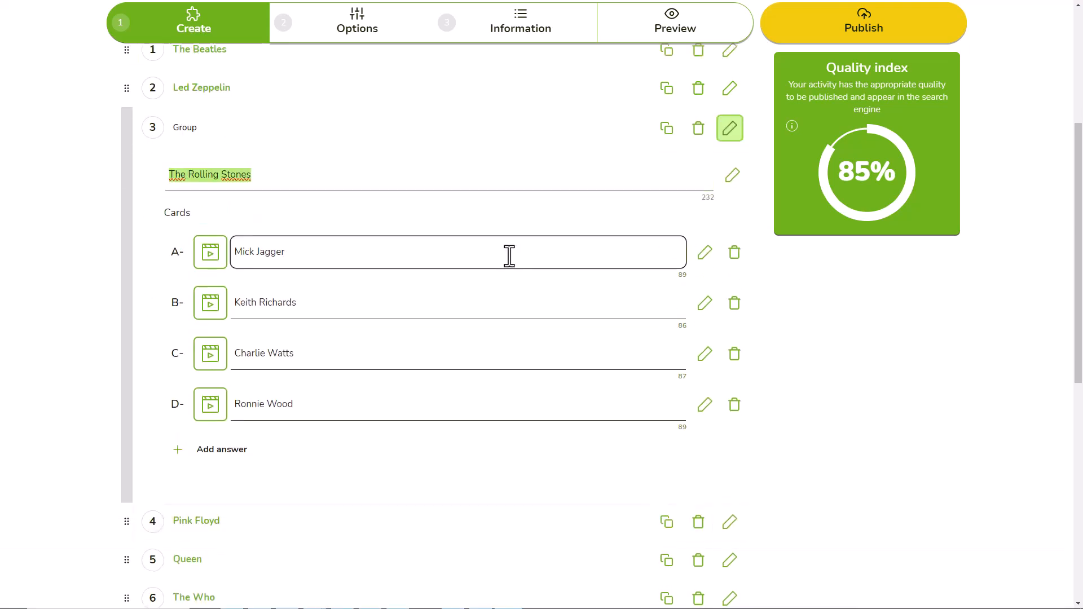
- Close the Ray AI popup and begin a Beatles group with card 'They were based in Liverpool.'
left_click(863, 27)
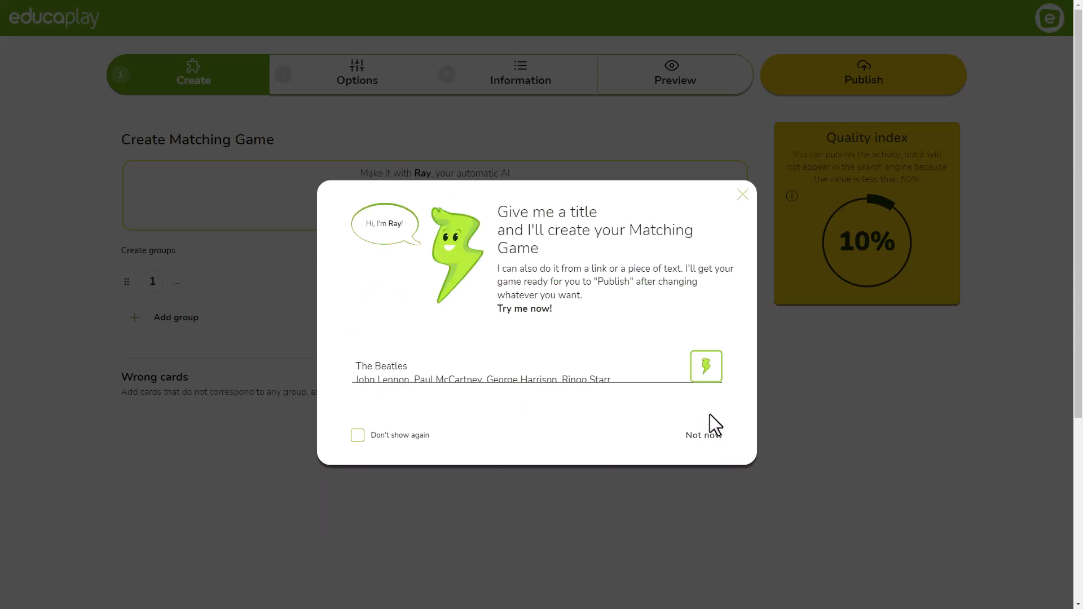
left_click(705, 366)
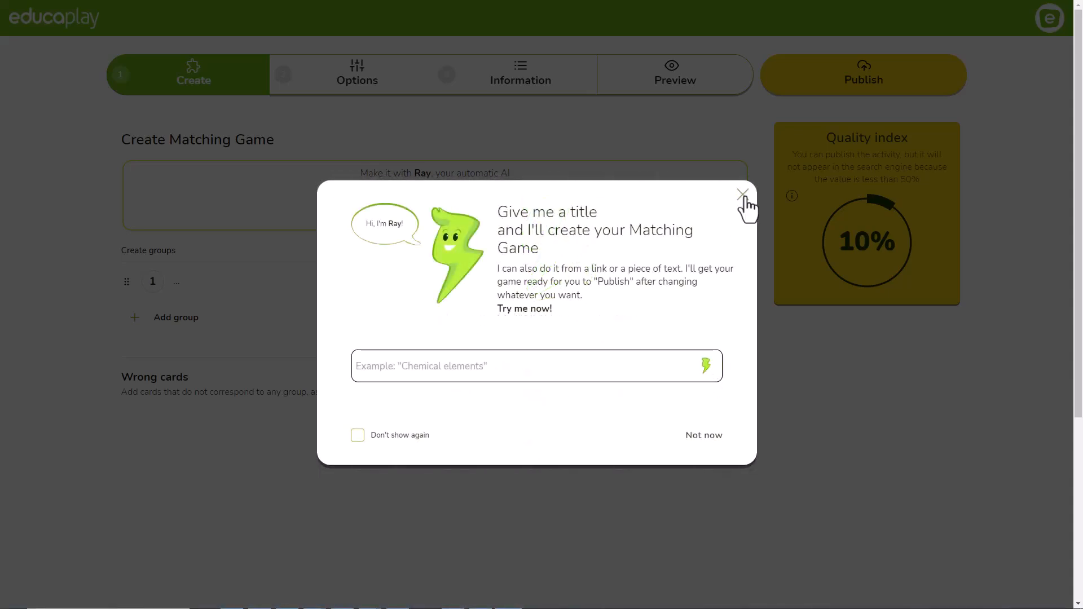
left_click(744, 194)
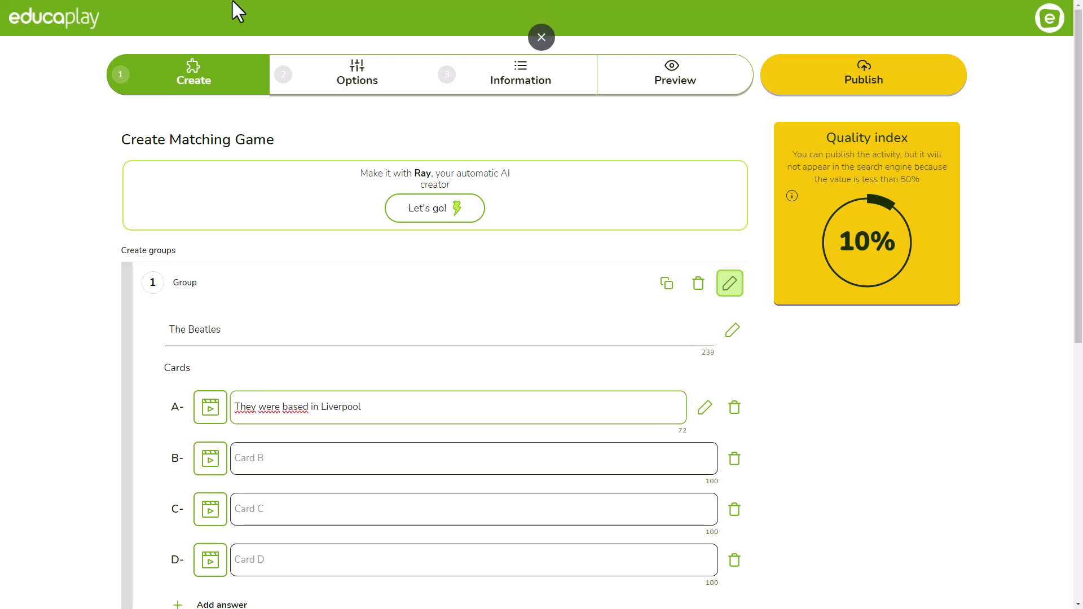
- Attach the Beatles statue image to card B
left_click(209, 458)
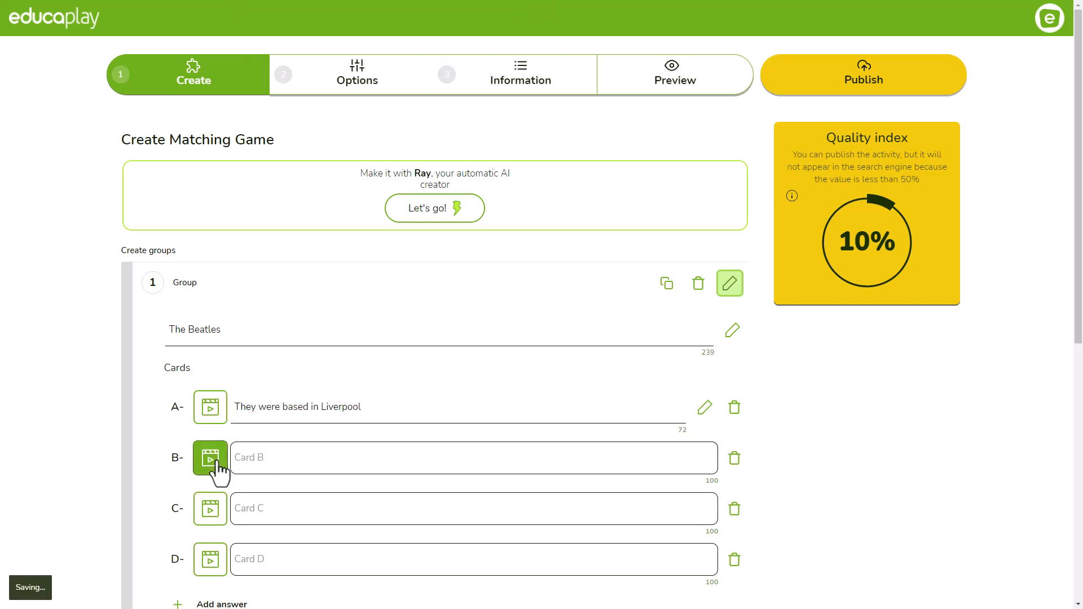
left_click(210, 457)
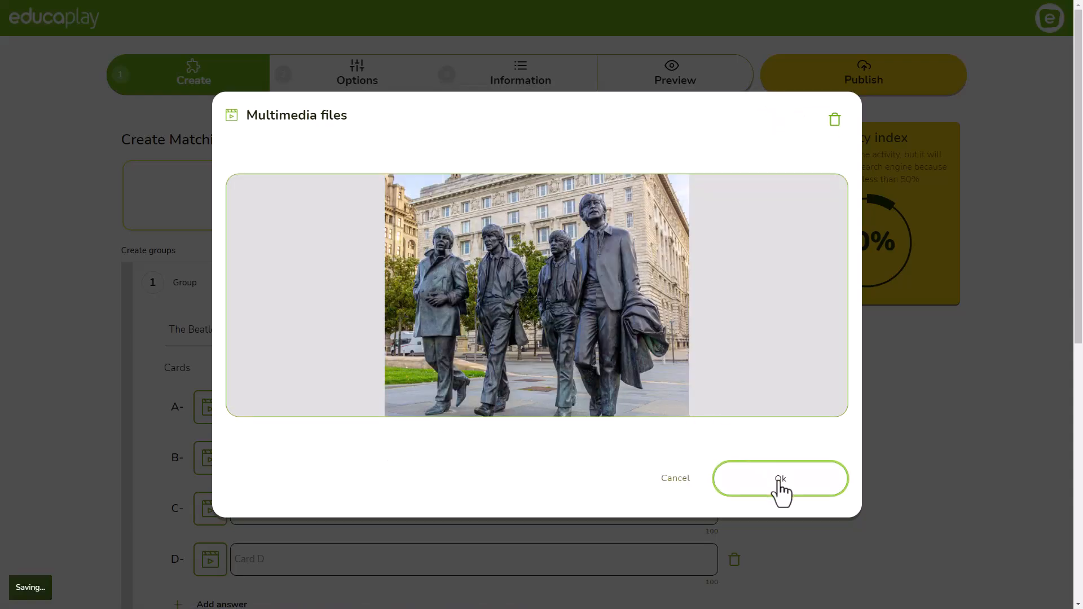
left_click(779, 479)
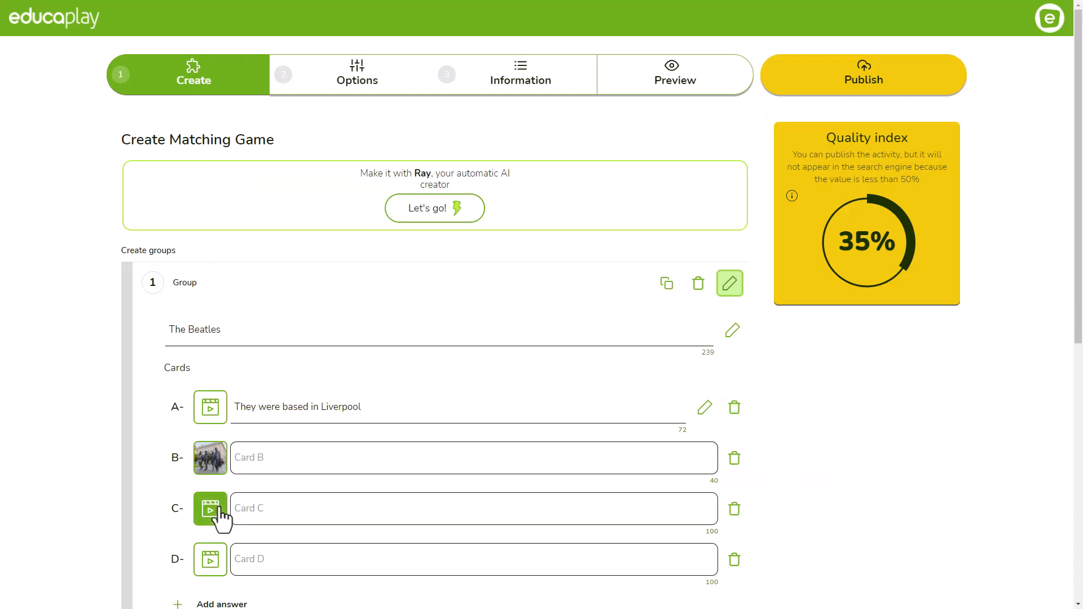
- Give card C a song audio clip and the text 'John Lennon composed this song'
left_click(210, 509)
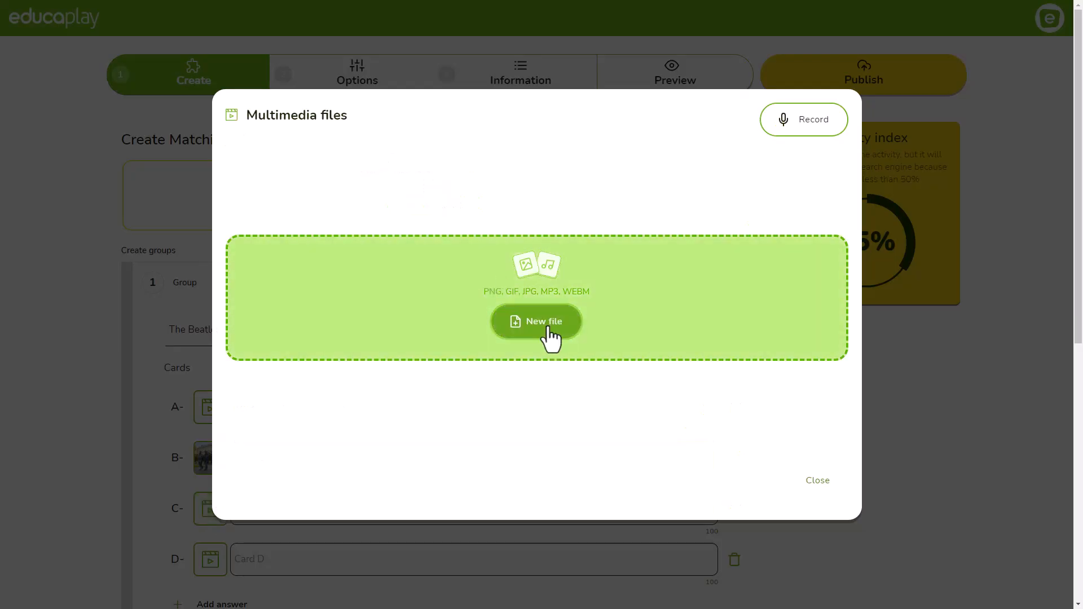
left_click(535, 321)
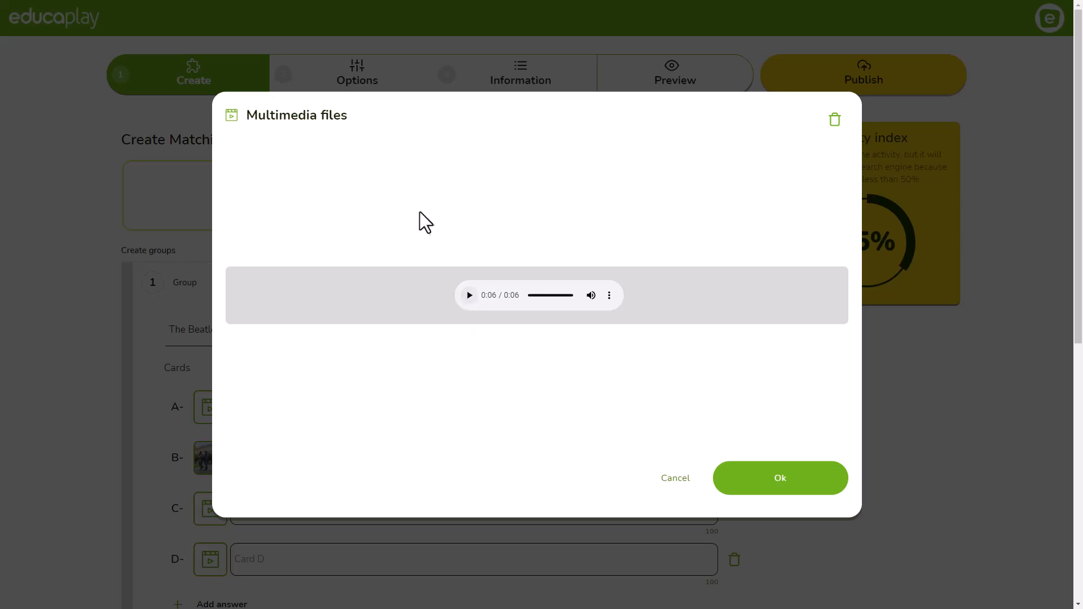
left_click(779, 478)
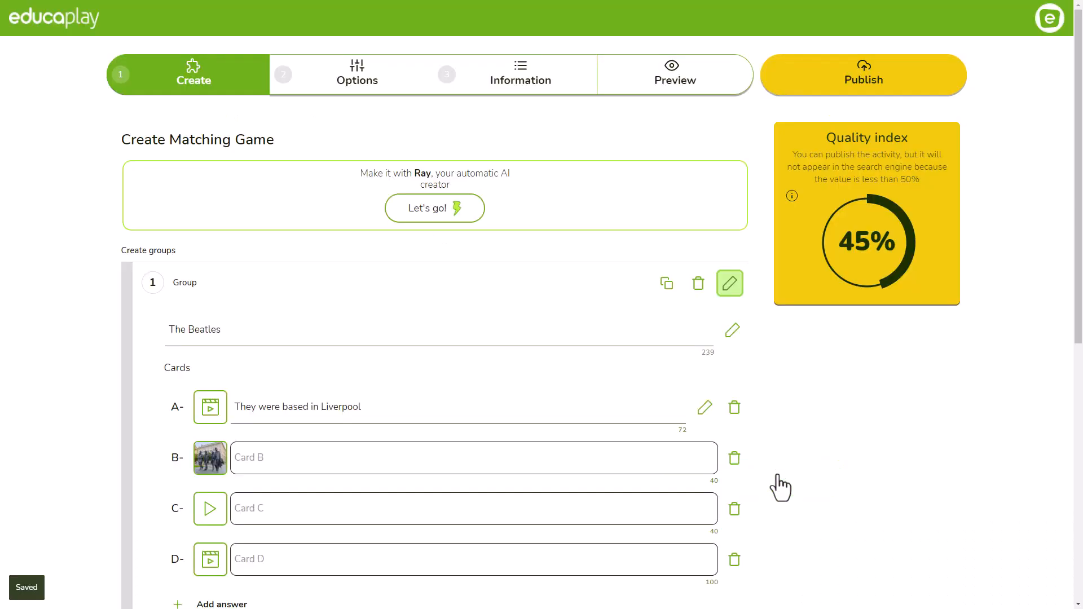
type("John Lennon composed this song")
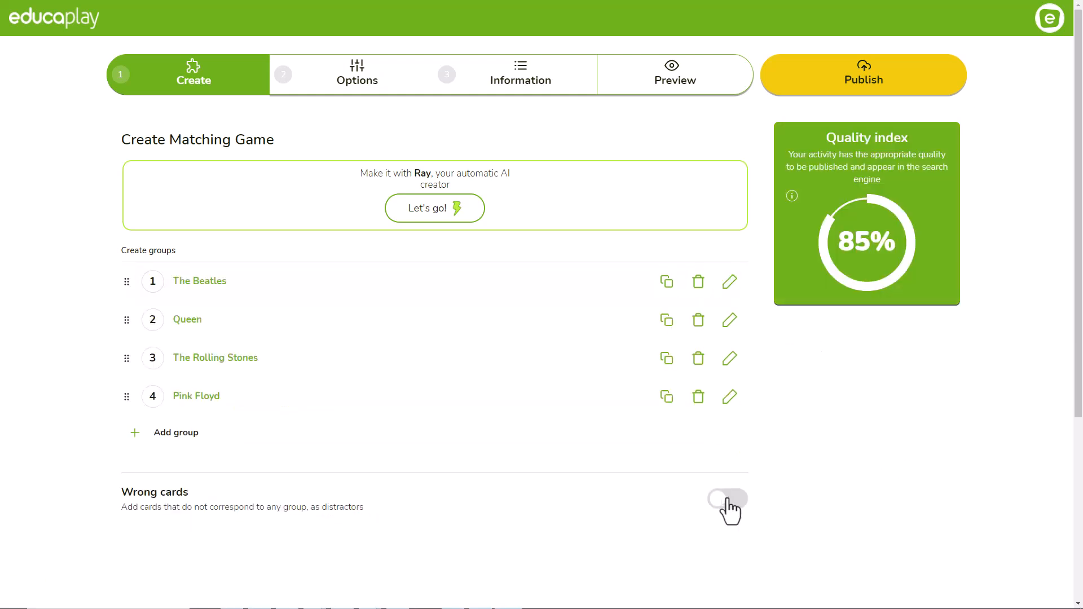
- Enable wrong cards and add the distractors Axl Rose and Kurt Cobain
left_click(726, 498)
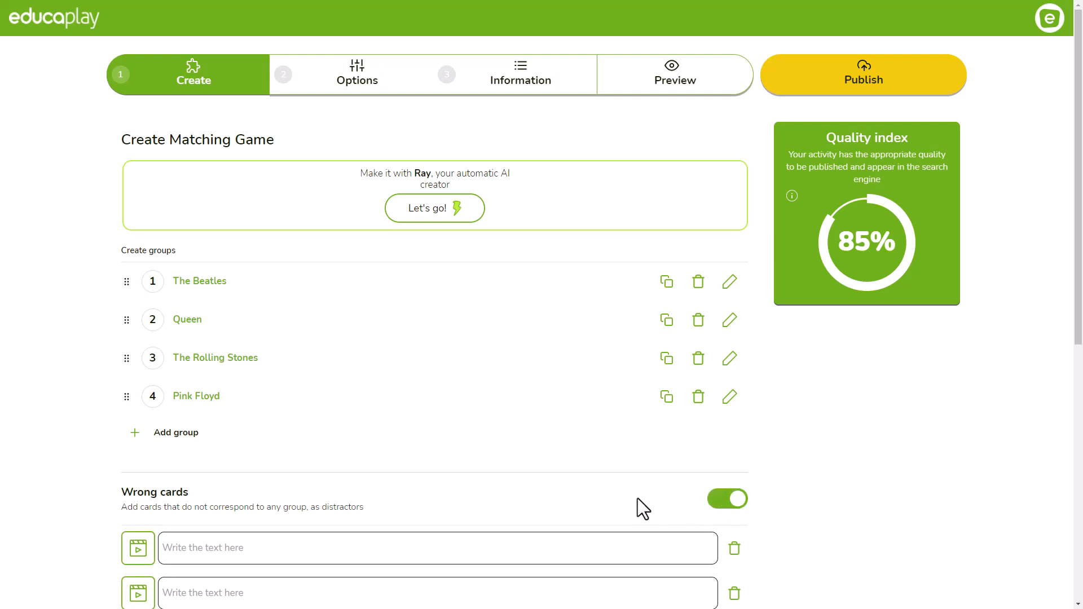
type("Ax")
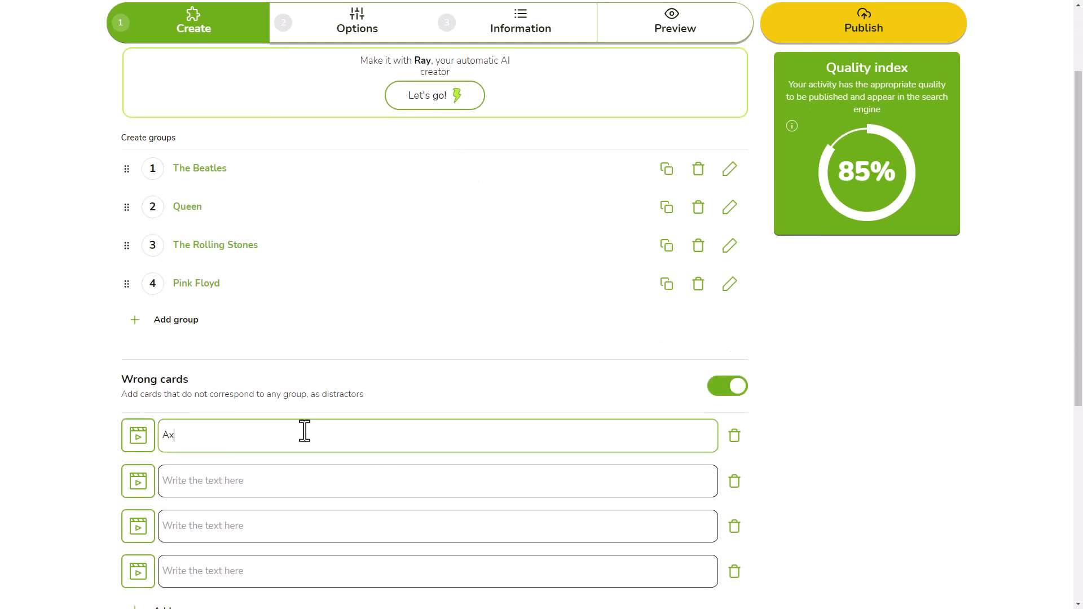
type("Kurt Coba")
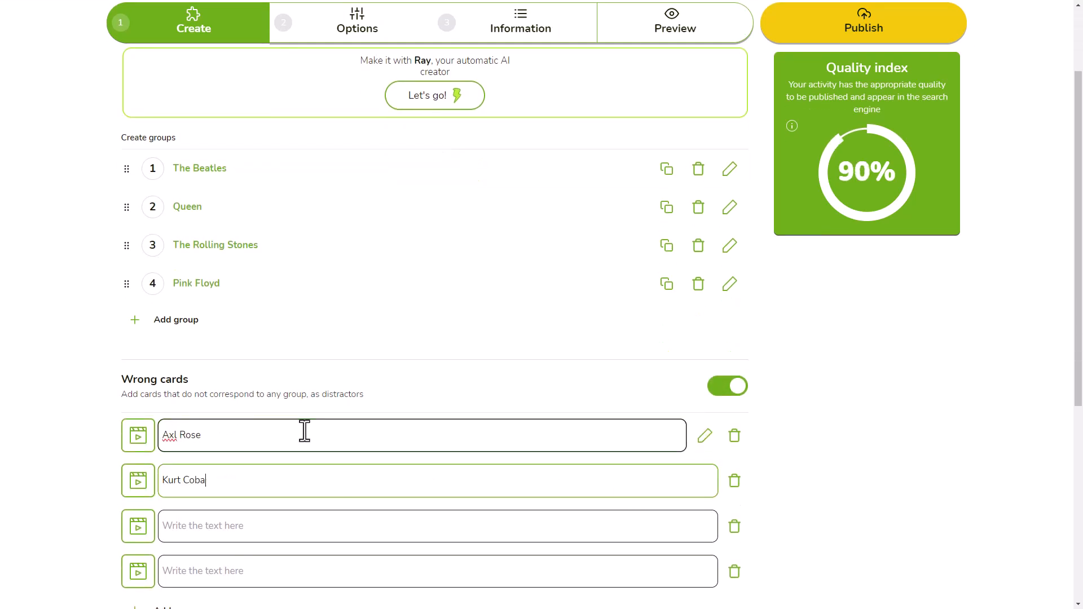
type("in")
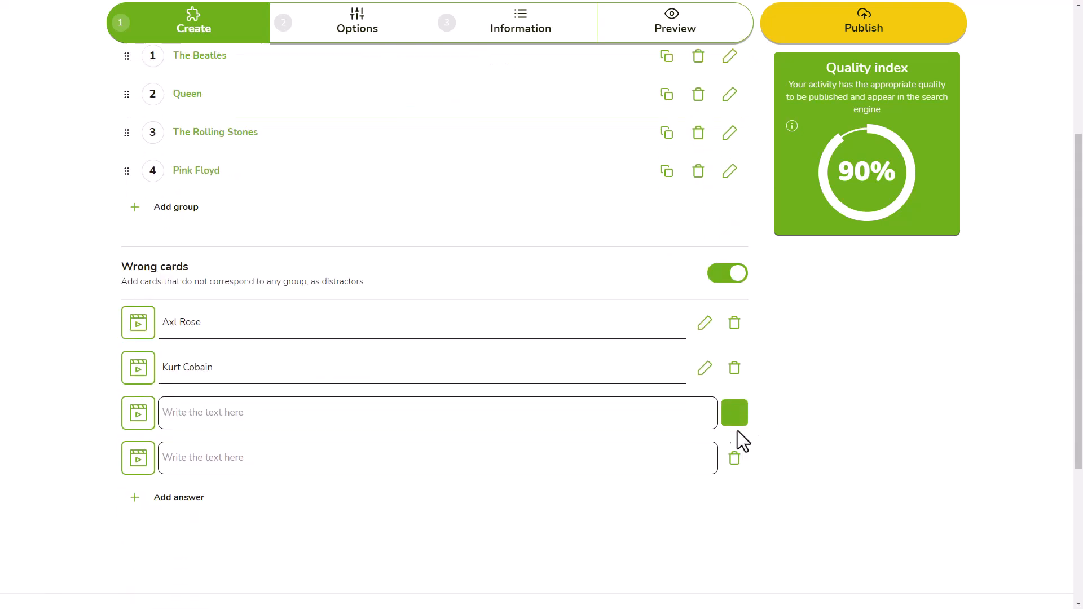
- Delete the two empty wrong-card rows and publish the game
left_click(734, 413)
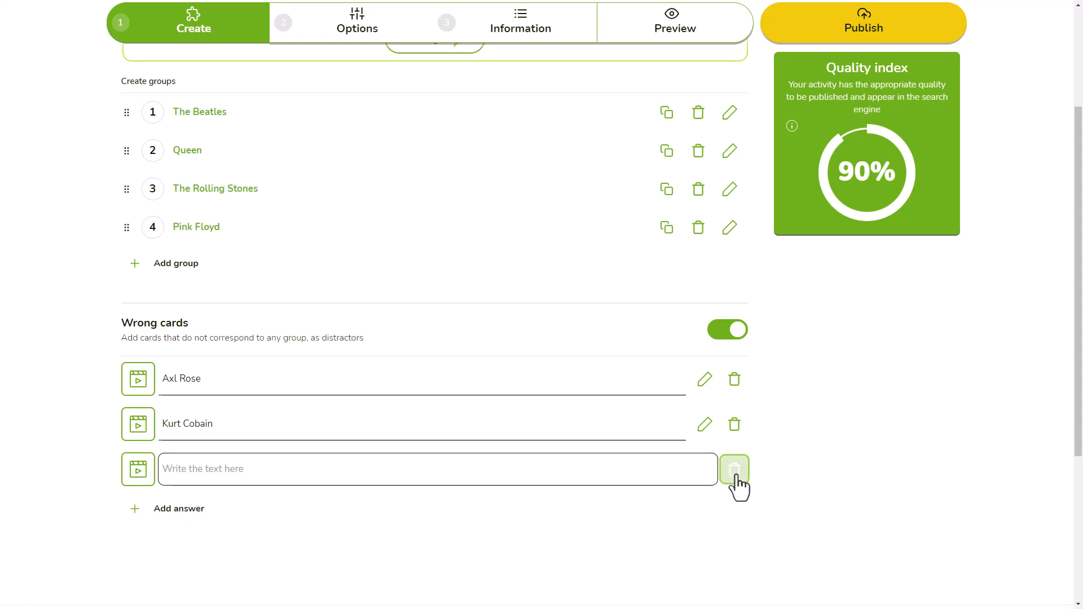
left_click(734, 469)
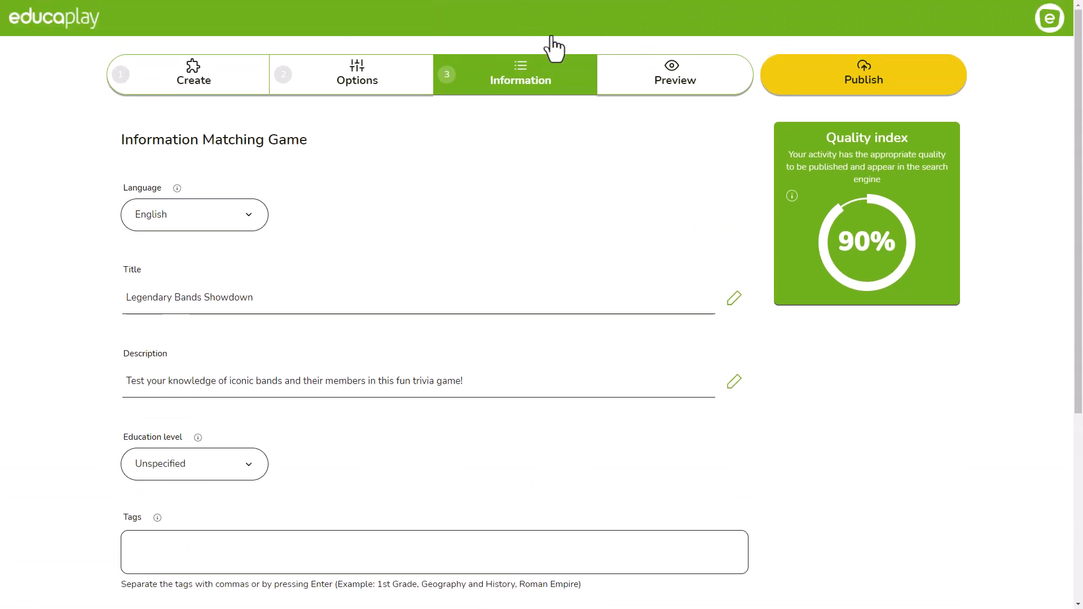
left_click(862, 74)
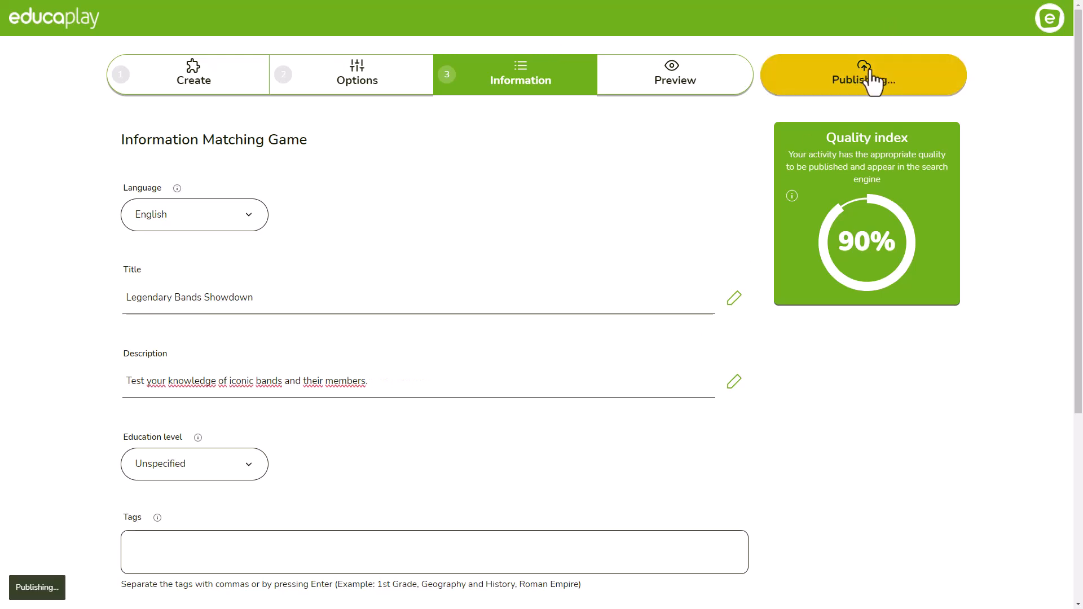
left_click(357, 74)
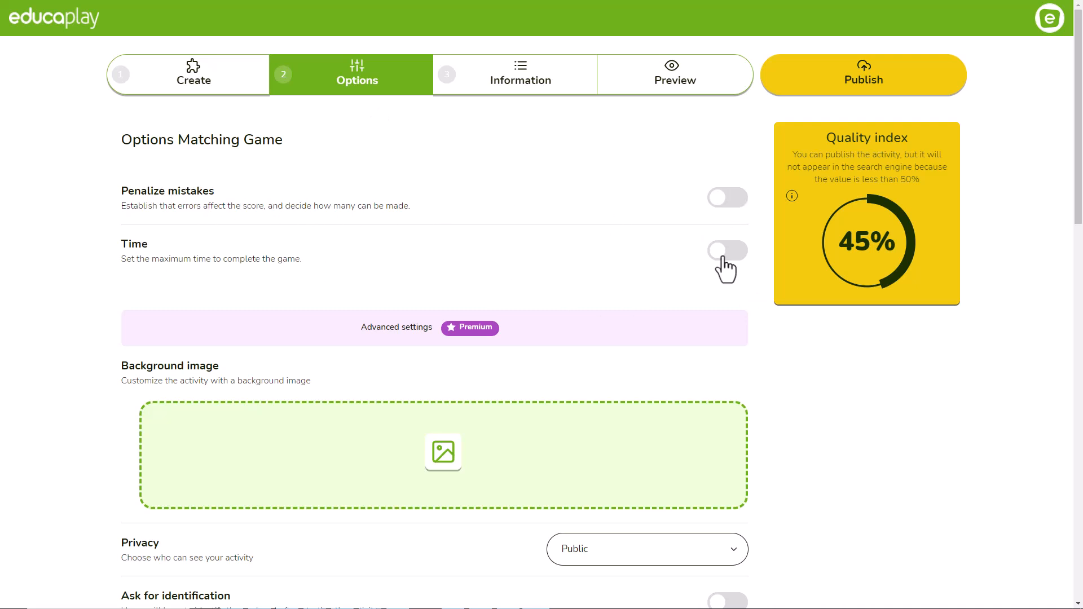
mouse_move(640, 240)
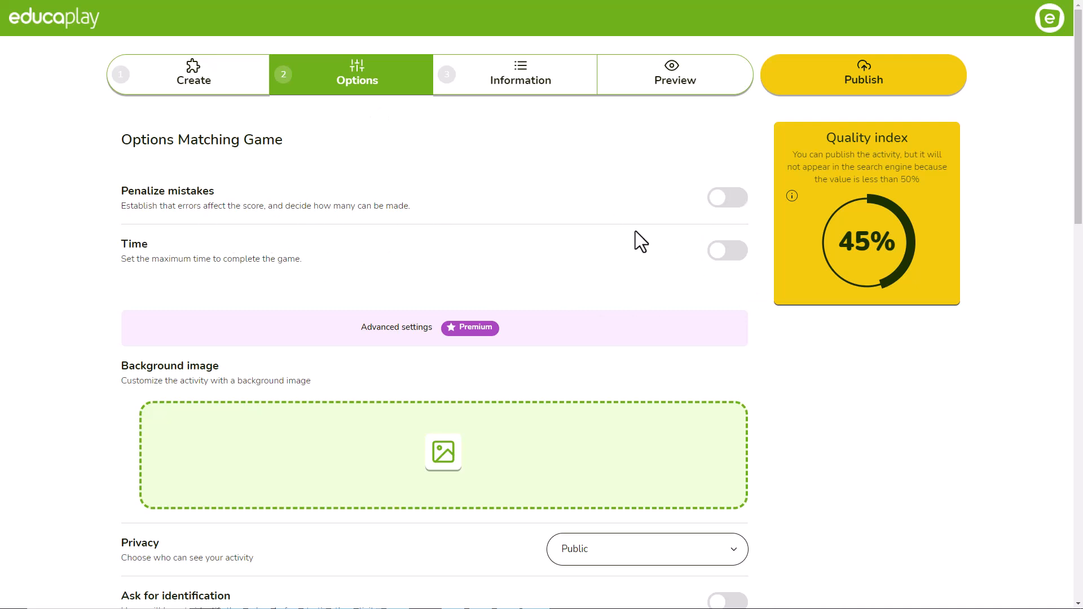
- Switch on Penalize mistakes with 5 lives and a Time limit of 180 seconds
left_click(726, 198)
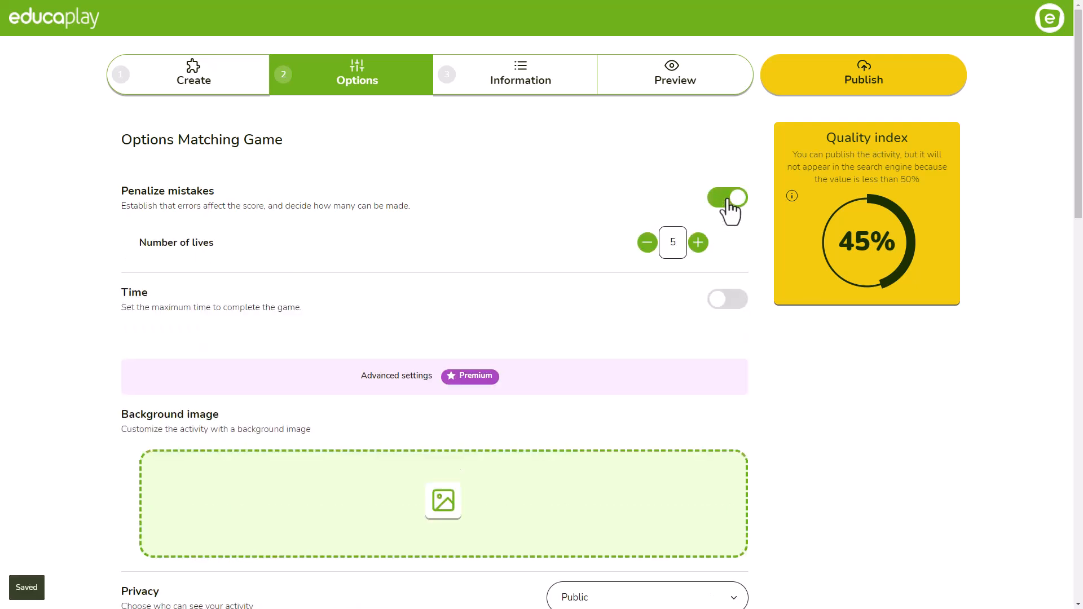
left_click(645, 243)
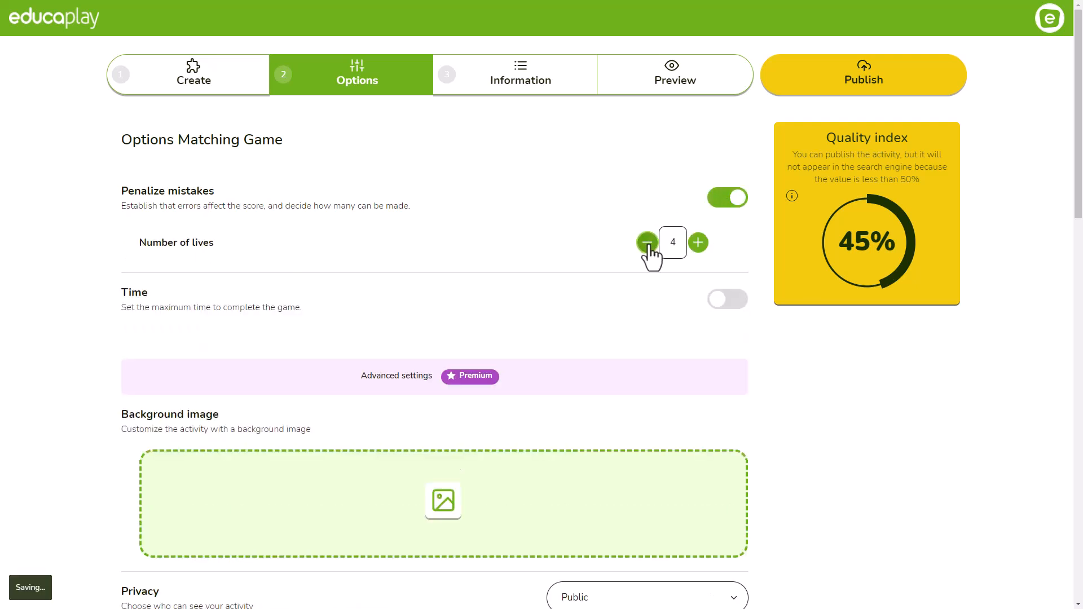
left_click(698, 243)
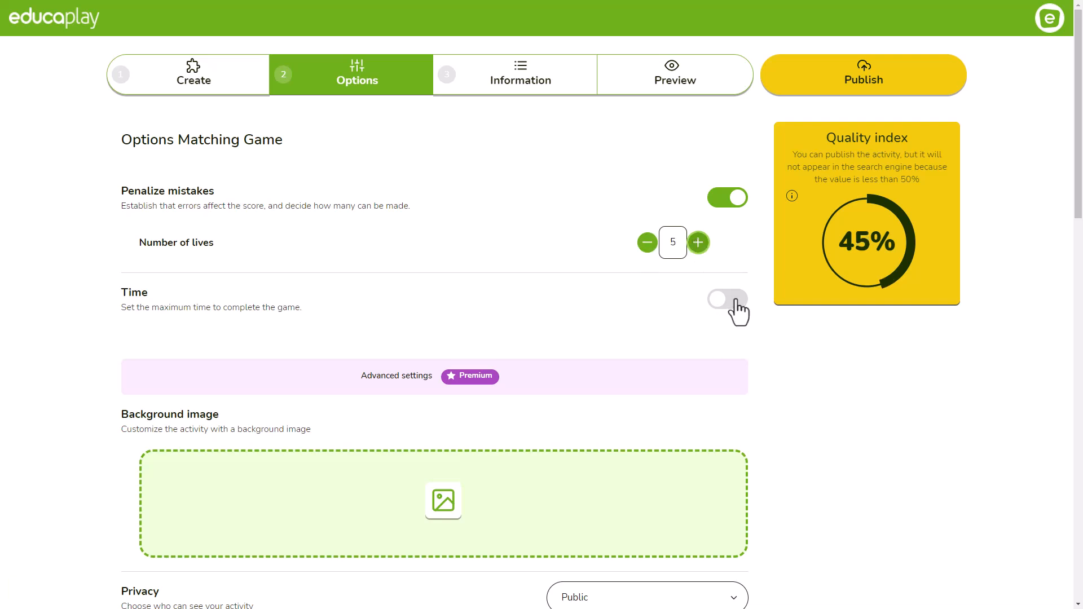
left_click(727, 299)
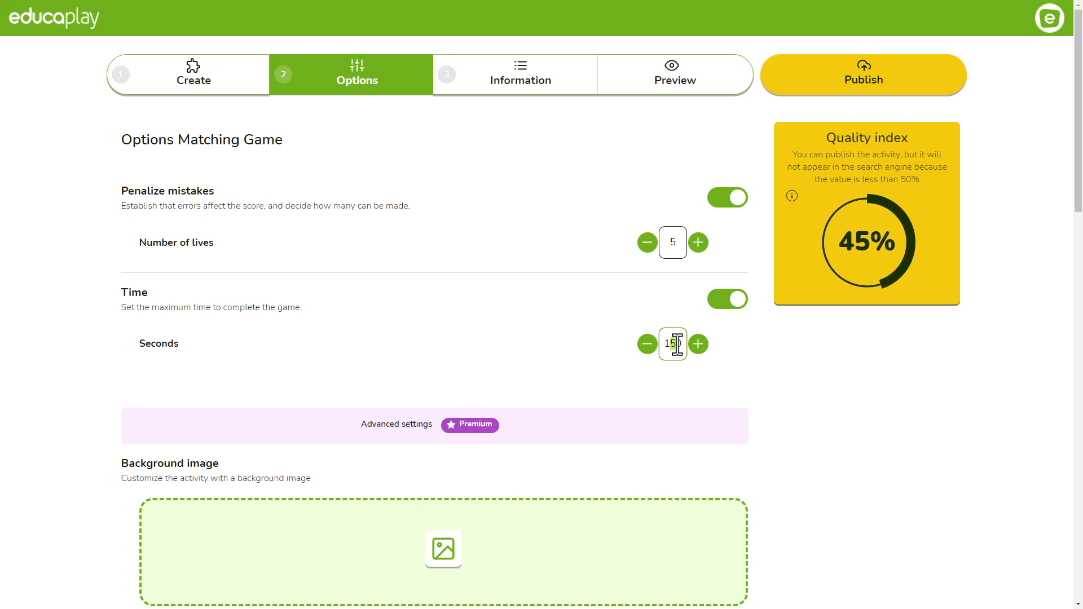
type("180")
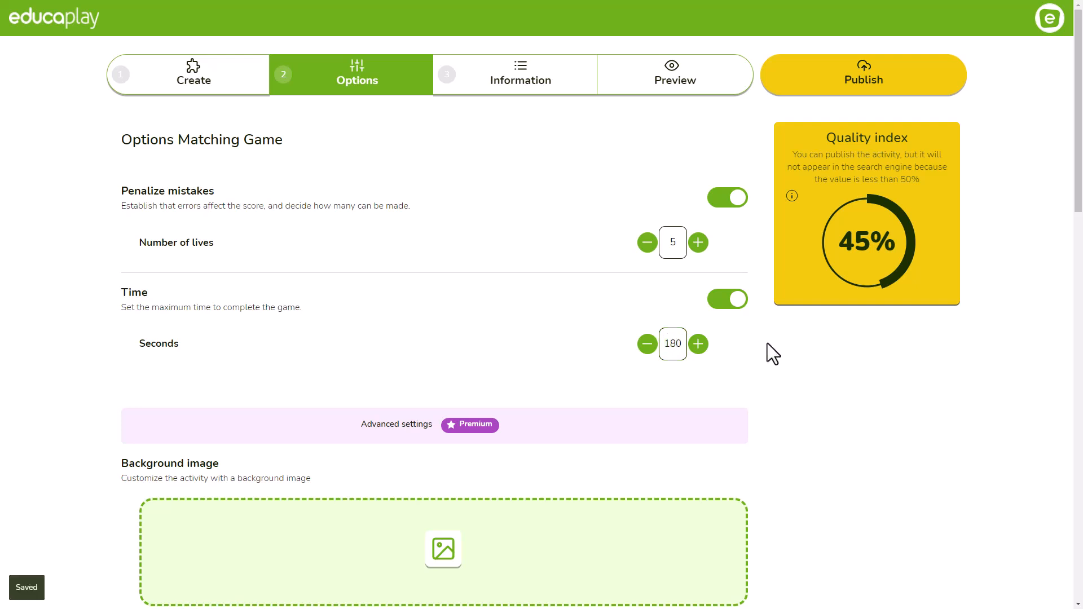
left_click(862, 74)
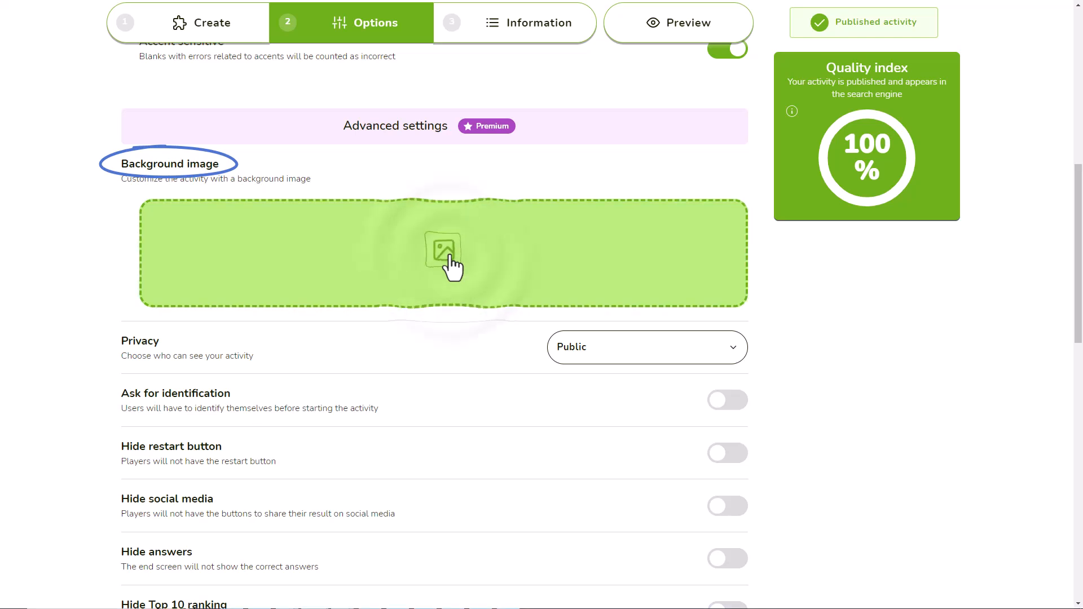
- Add a letter-tiles background, end message 'The code is 1234.', and turn on Hide answers
left_click(442, 252)
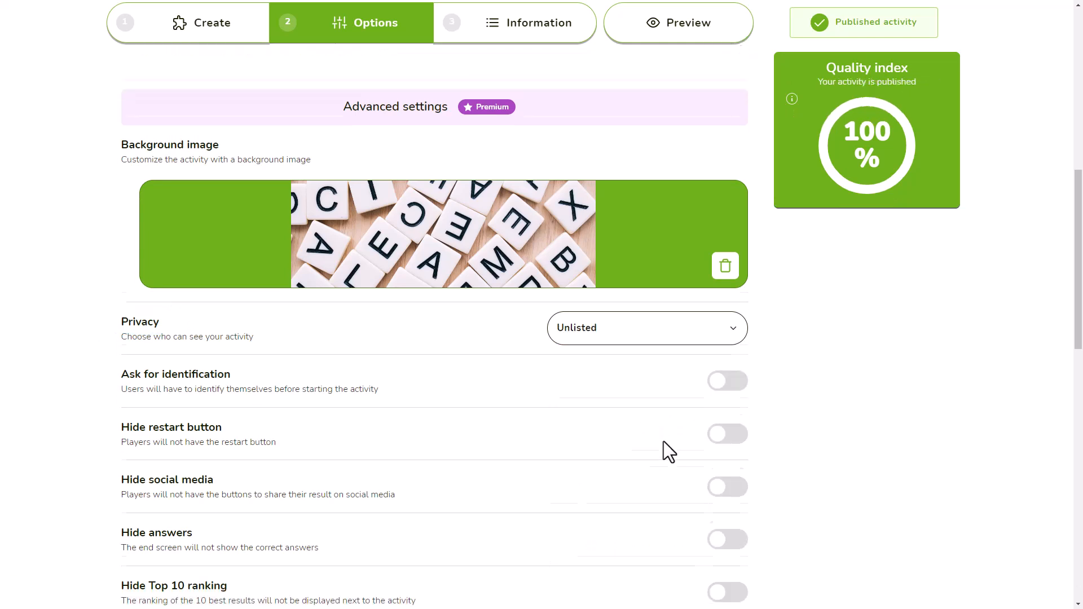
scroll("down", 3)
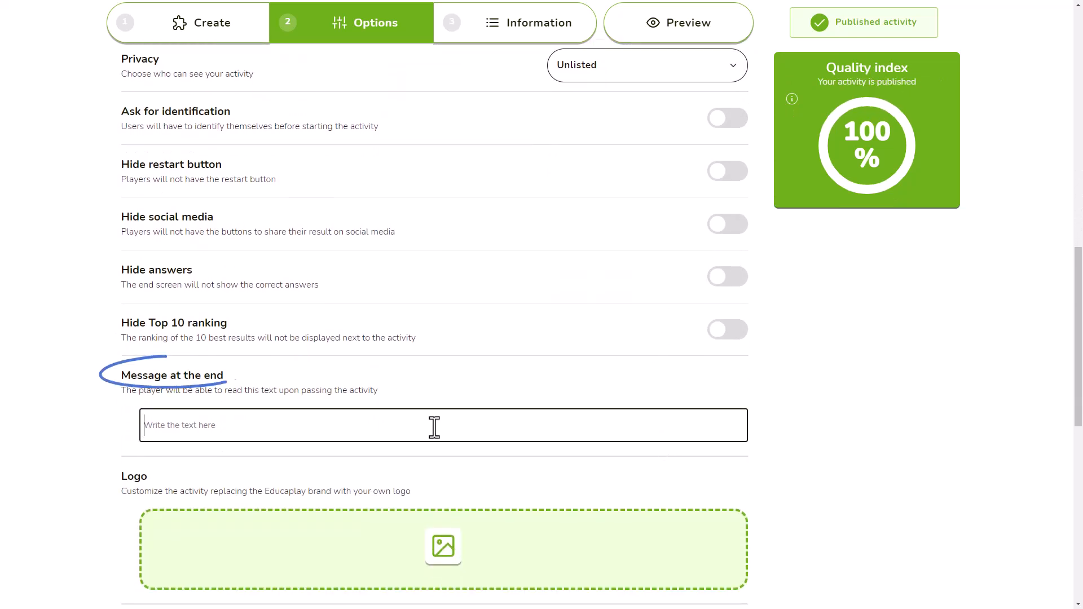
type("The code is 1234.")
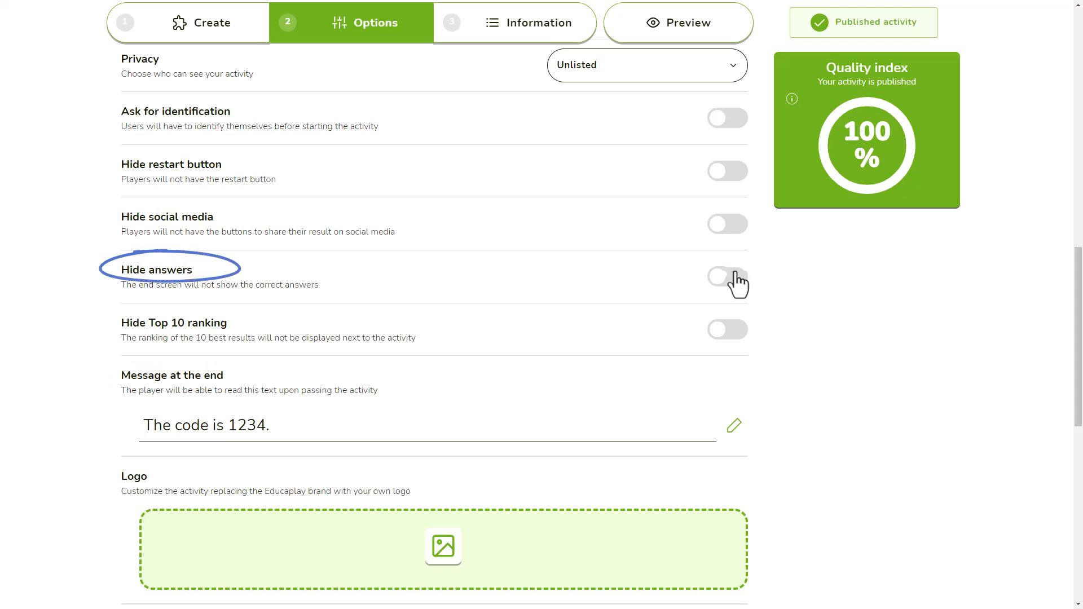
left_click(727, 278)
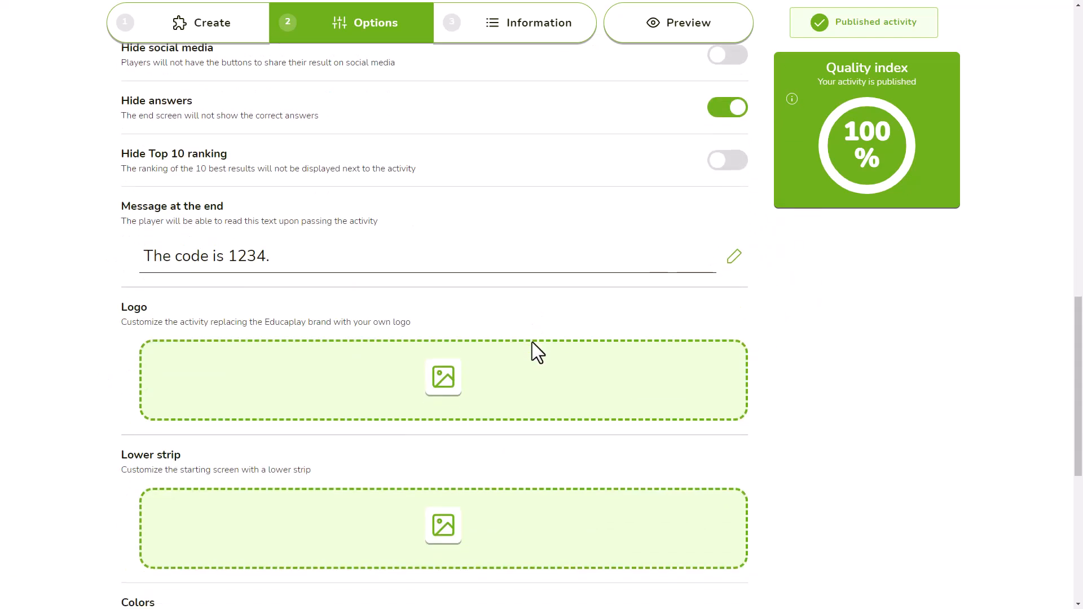
scroll("down", 3)
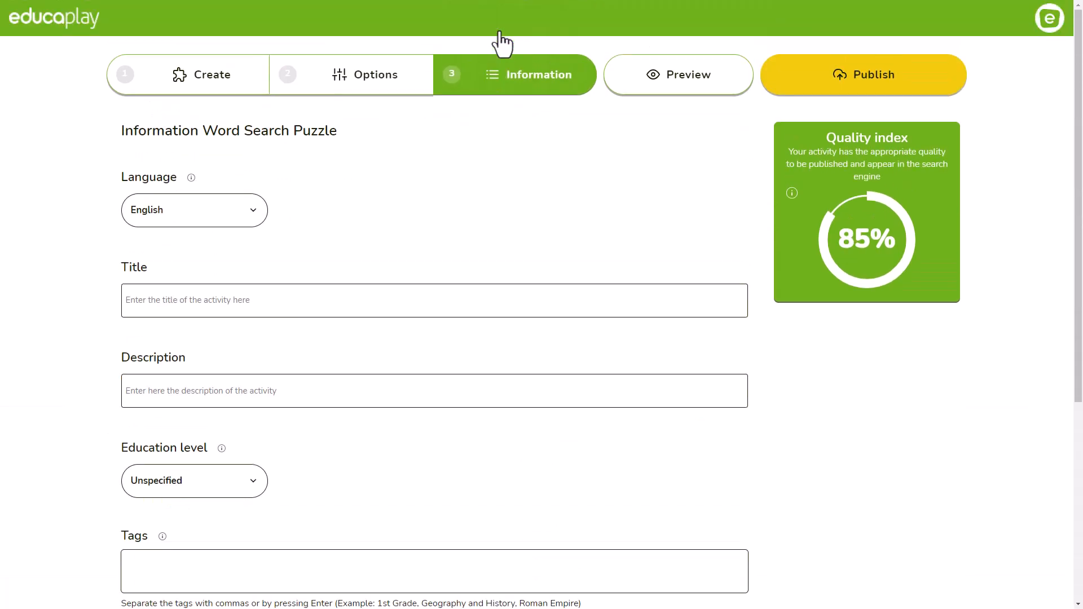
- Fill the Information tab's title, description and Cultura General fields, and add tags tag1 and tag2
left_click(194, 210)
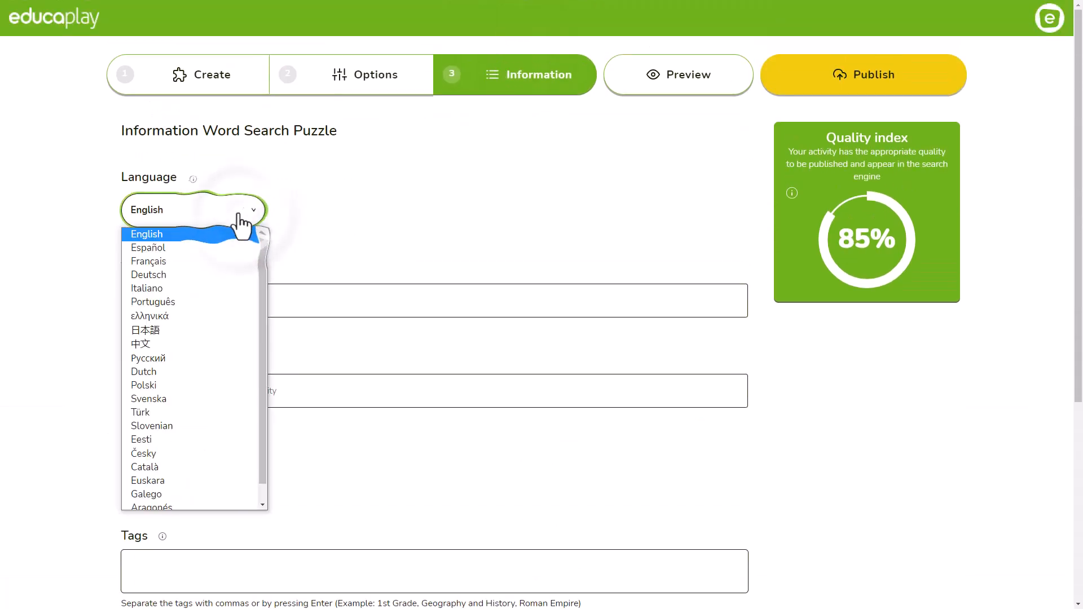
type("Title of your game")
left_click(434, 391)
type("A description of your game")
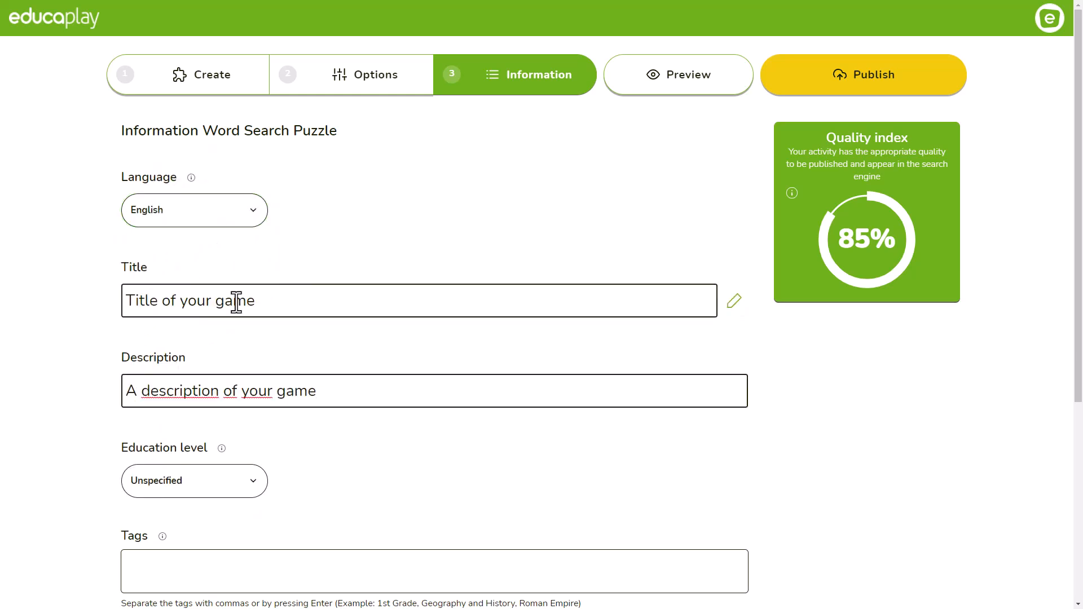
left_click(194, 481)
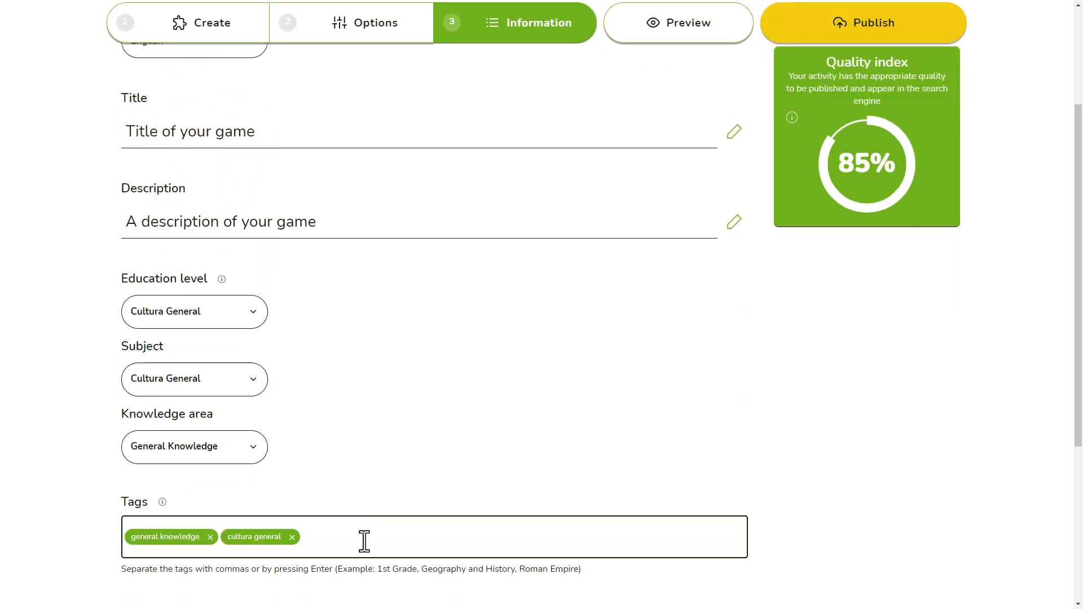
type("tag")
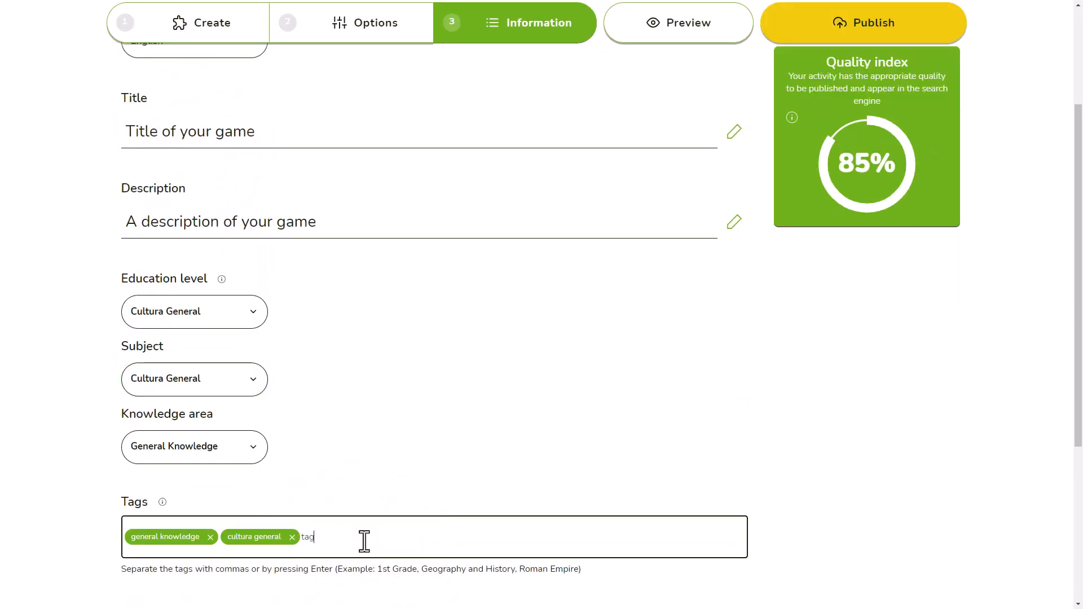
key("Enter")
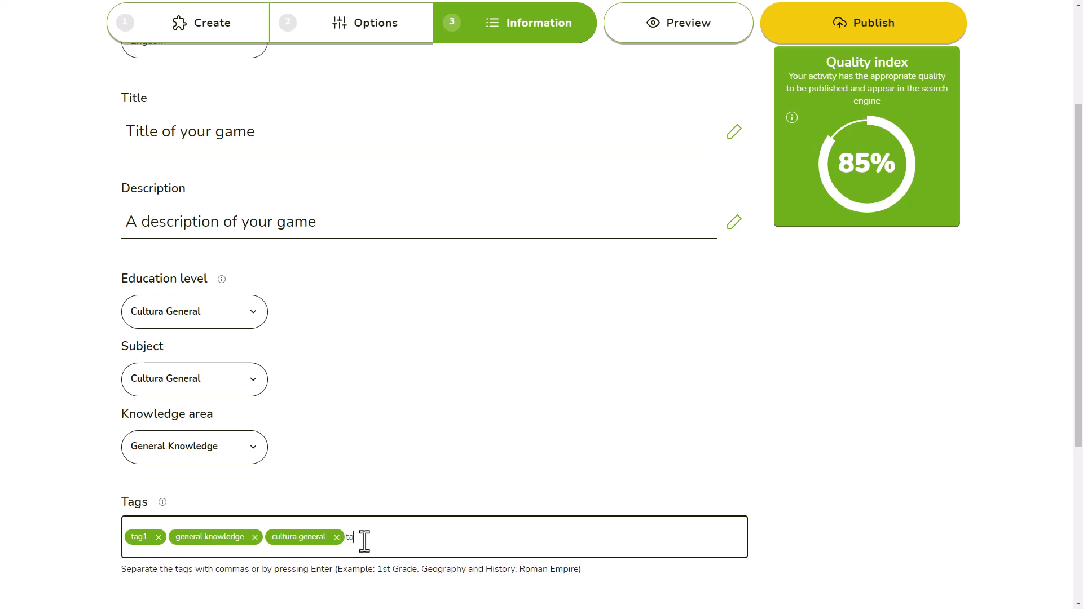
type("2")
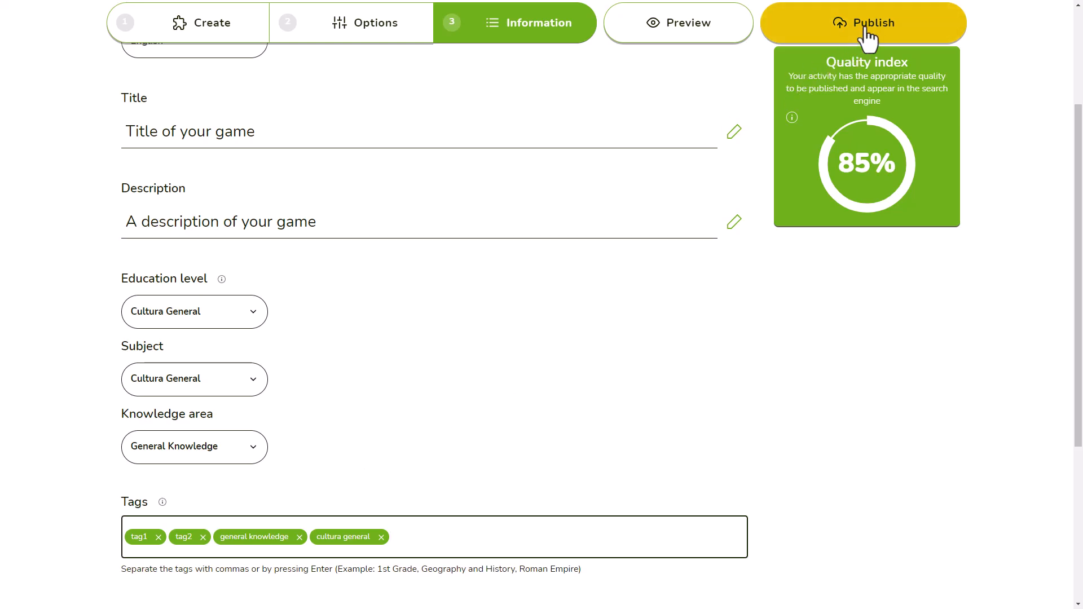
- Publish the activity, view its share link and embed code, then close the Share dialog
left_click(862, 22)
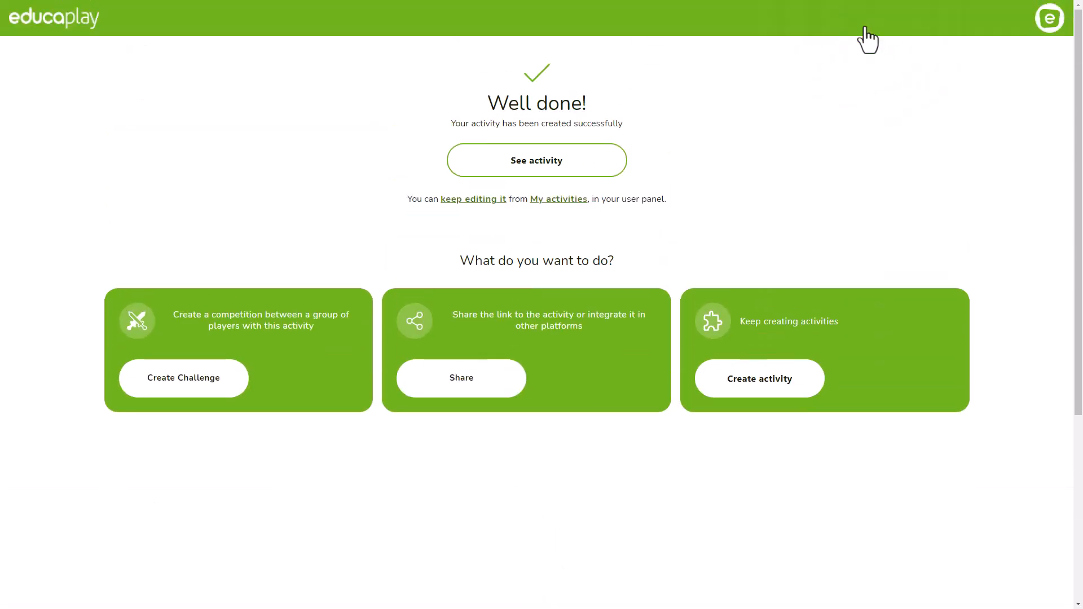
mouse_move(692, 204)
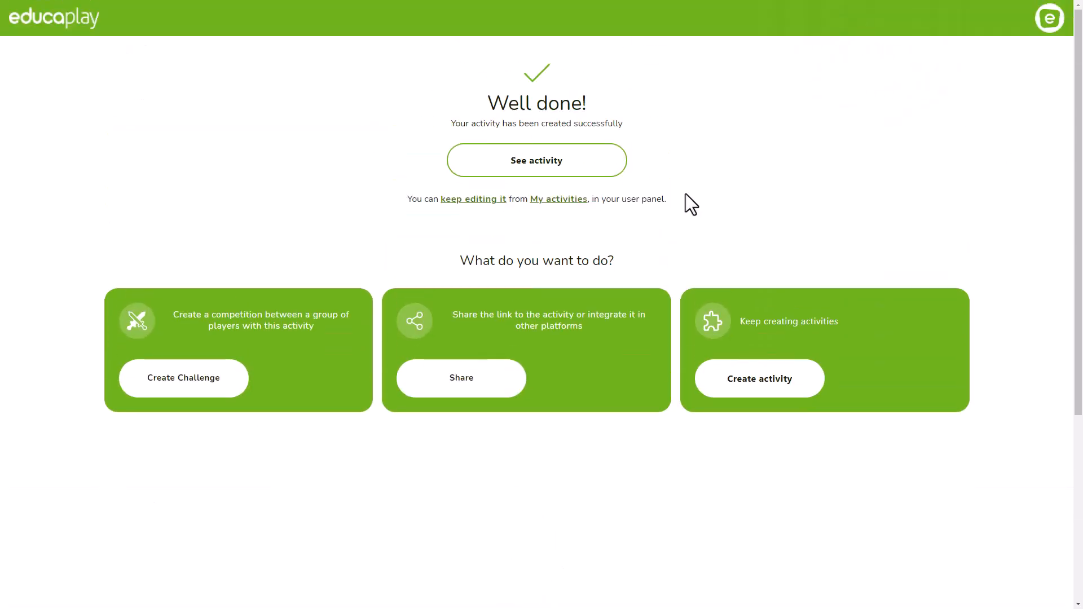
mouse_move(760, 378)
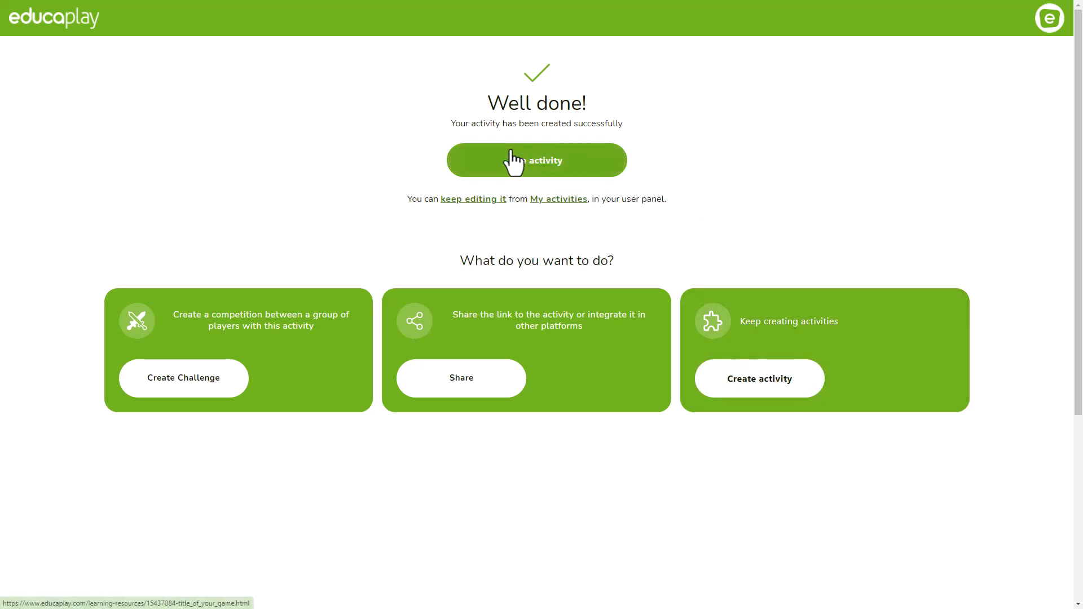
mouse_move(558, 169)
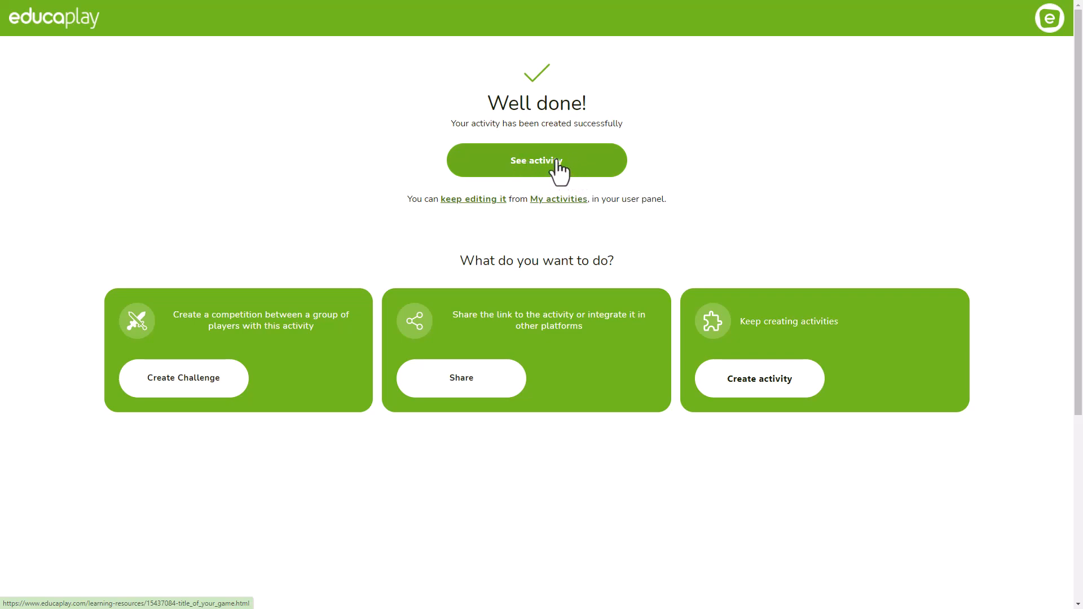
left_click(461, 378)
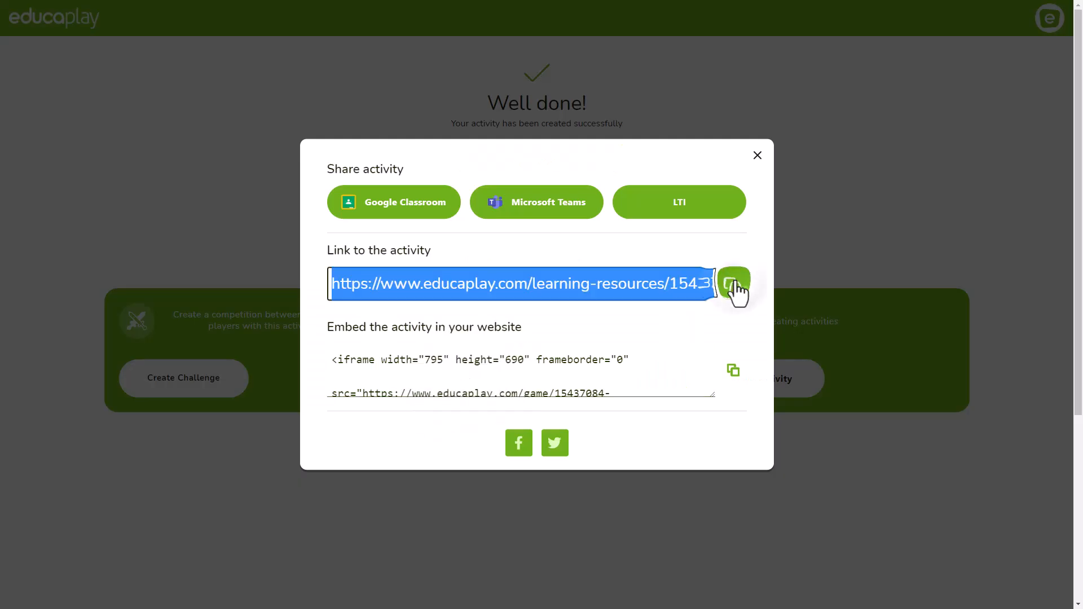
mouse_move(402, 210)
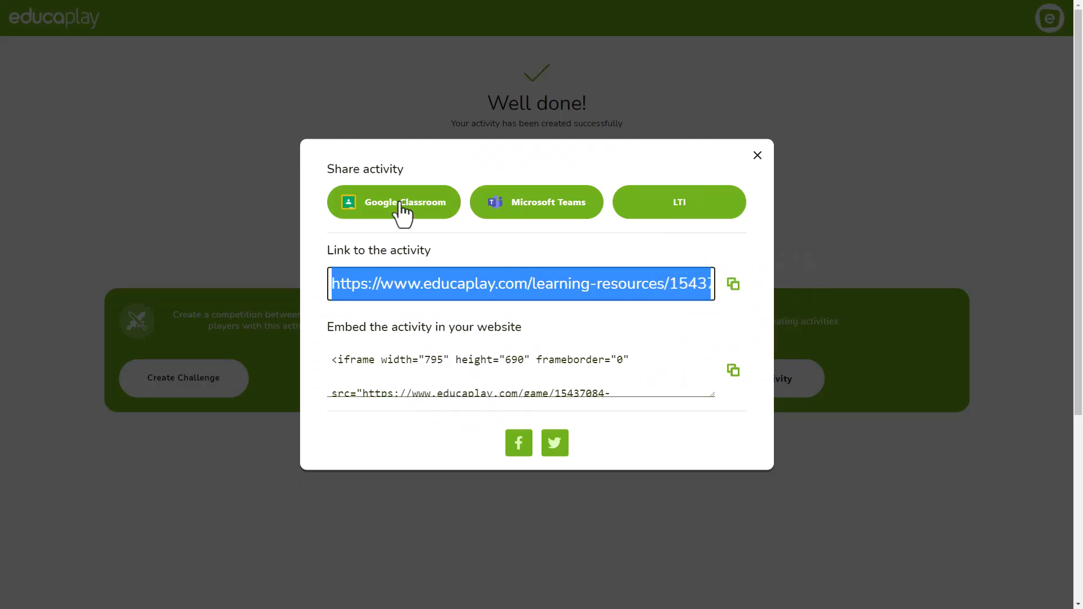
left_click(757, 154)
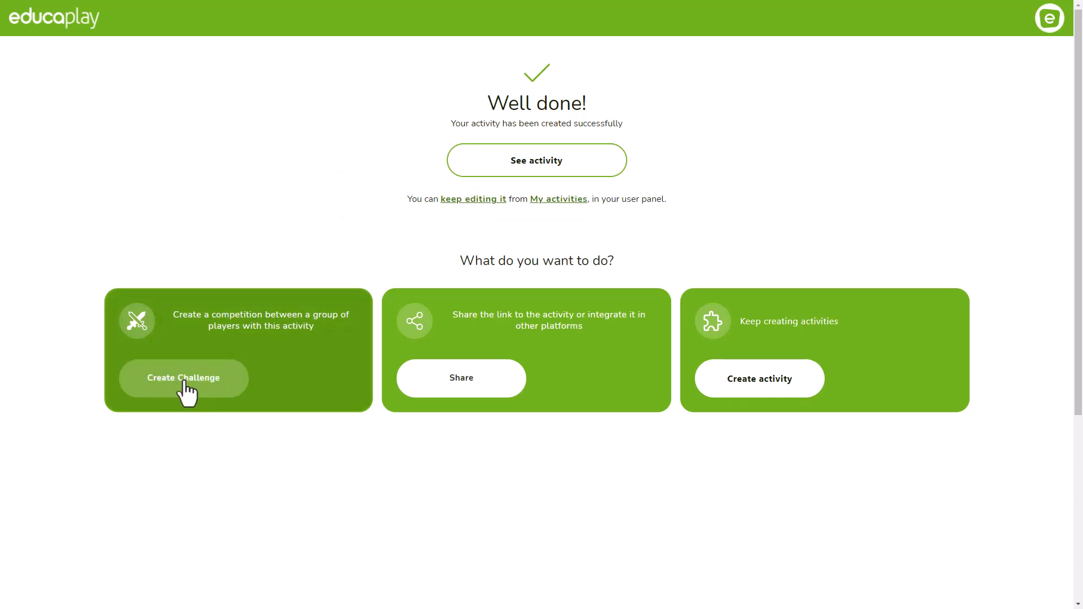
mouse_move(491, 213)
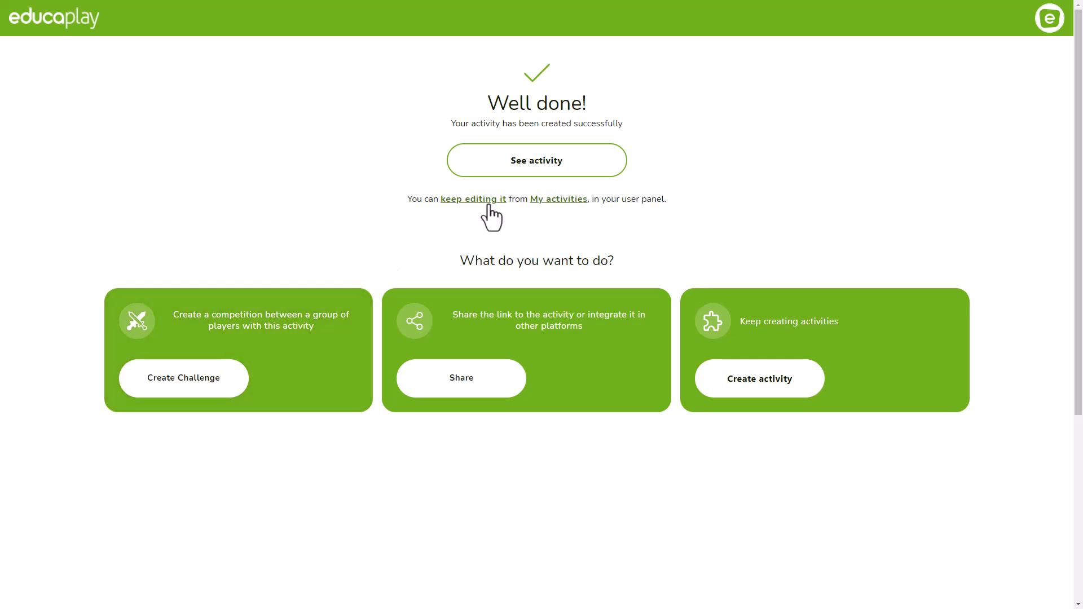
mouse_move(1049, 18)
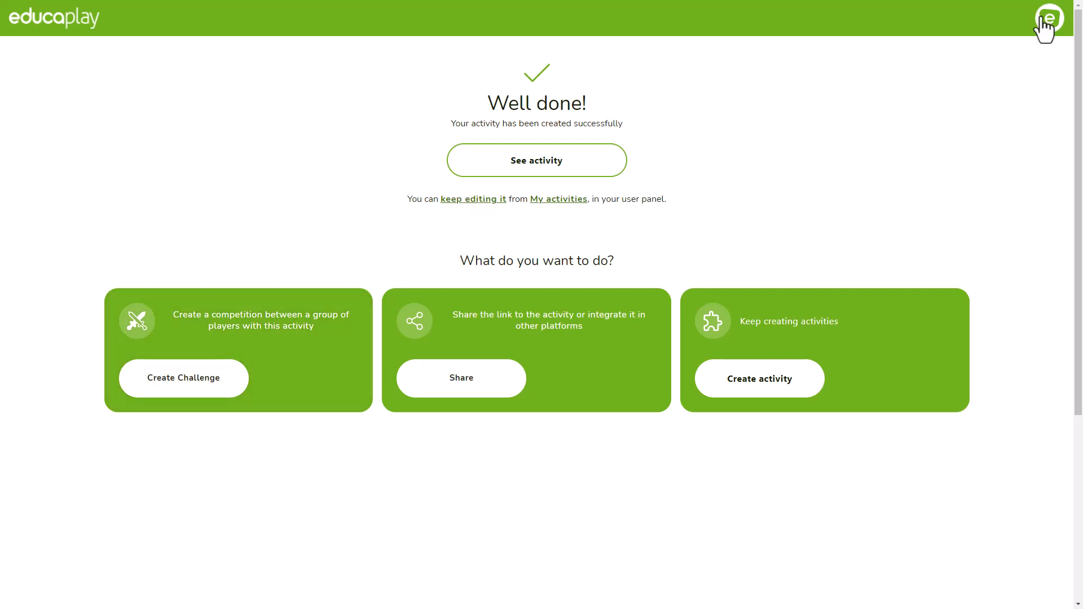